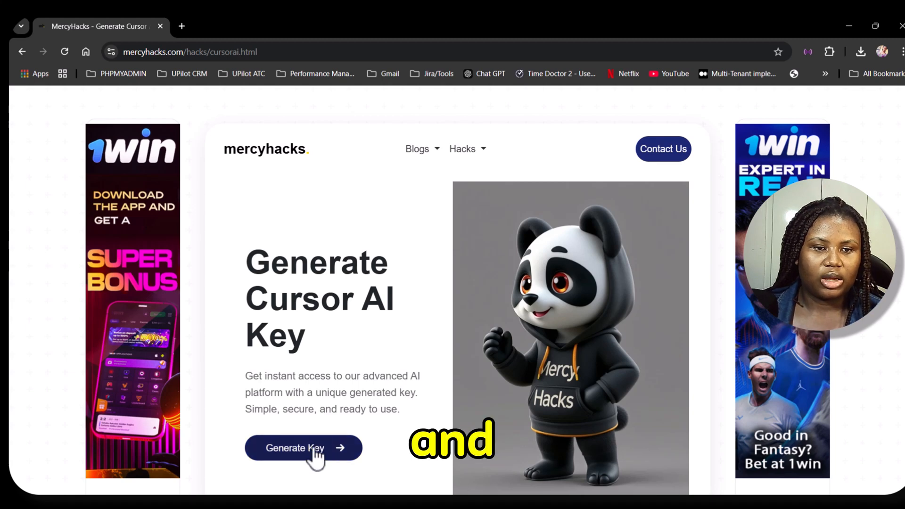
- Generate a new Cursor AI key on the MercyHacks key page
left_click(303, 447)
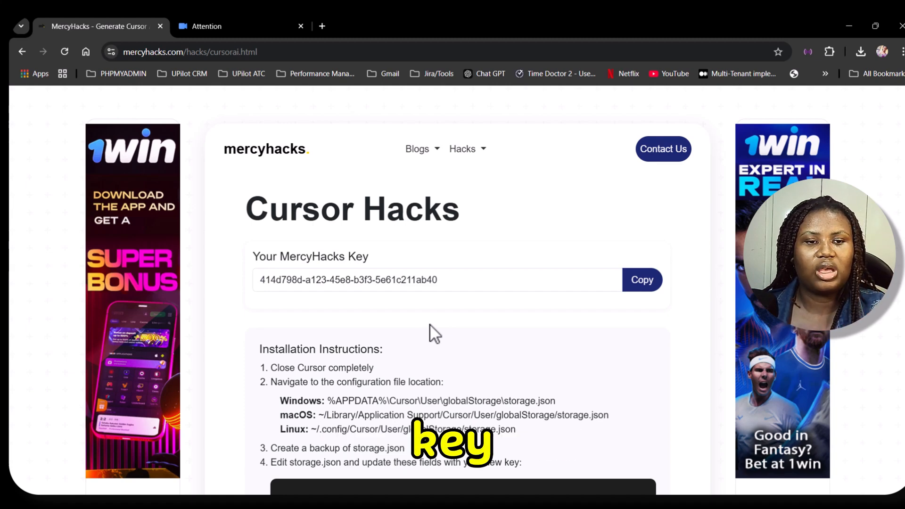
- Select and copy the Windows %APPDATA% storage.json path from the instructions
scroll("down", 3)
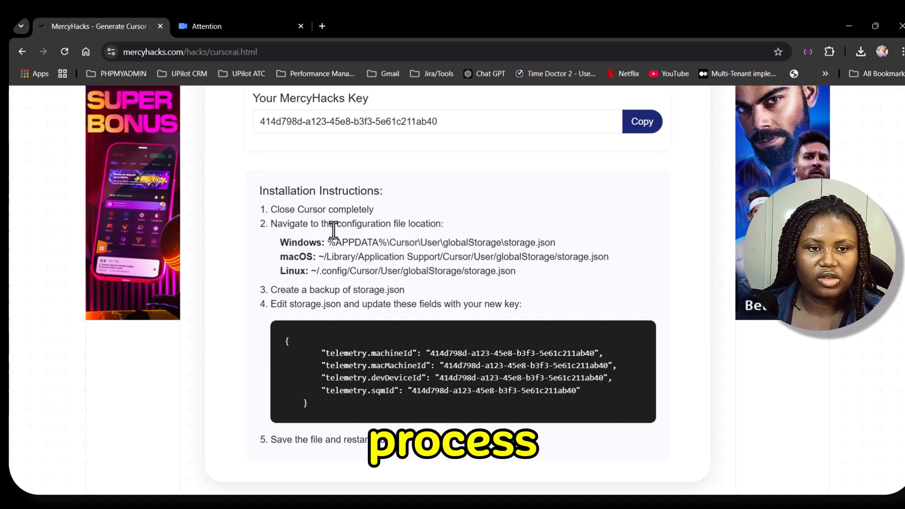
double_click(299, 243)
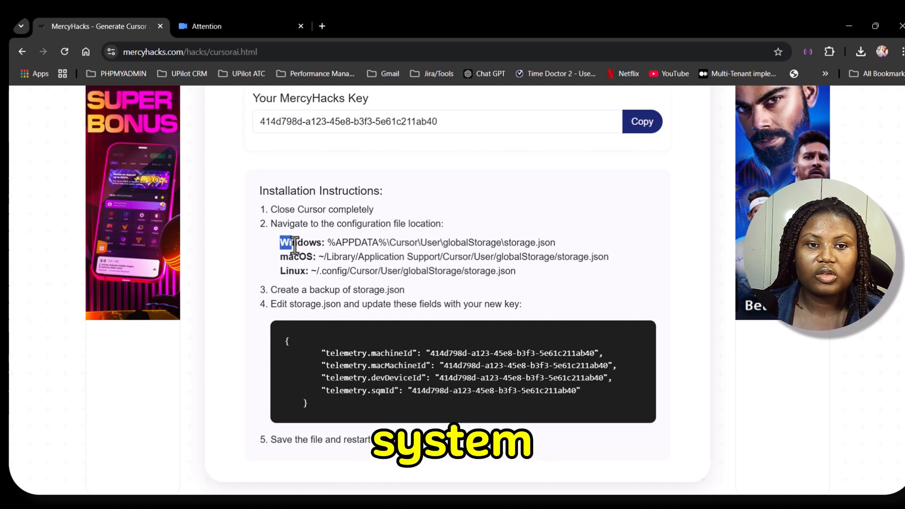
left_click_drag(280, 242, 554, 242)
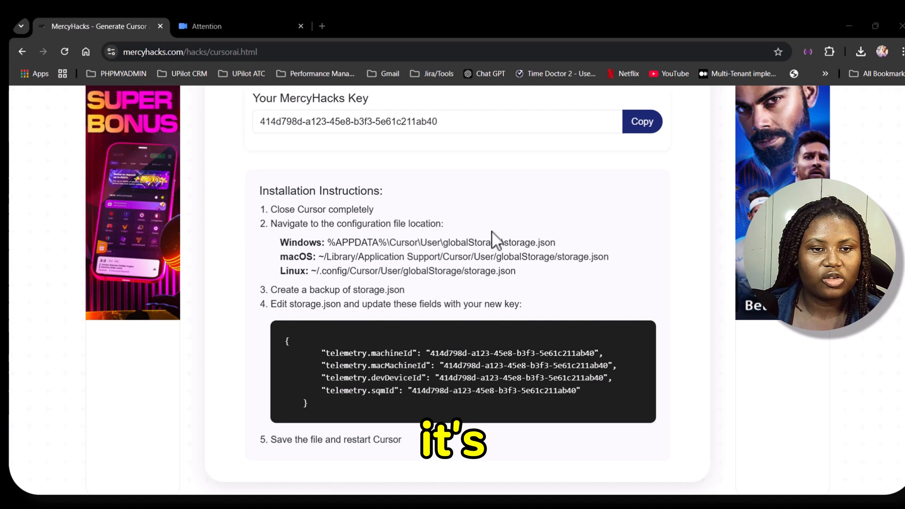
mouse_move(397, 260)
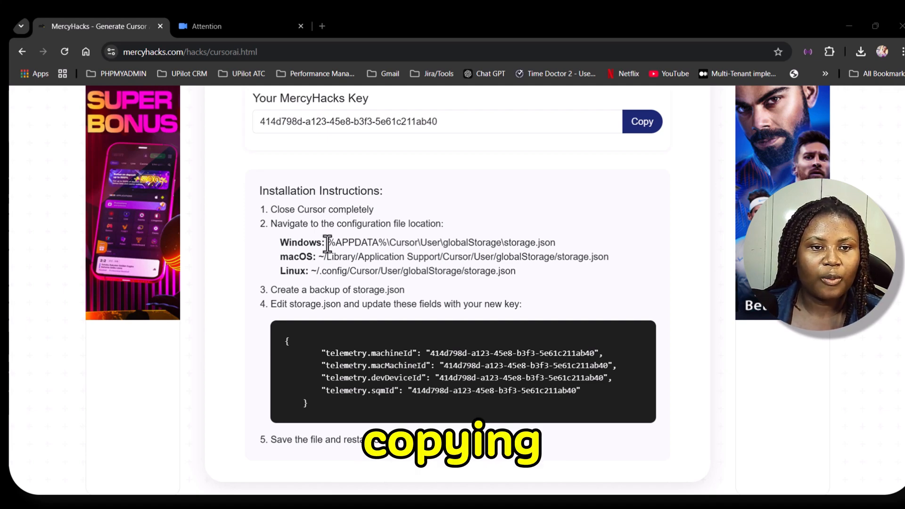
left_click_drag(328, 243, 553, 242)
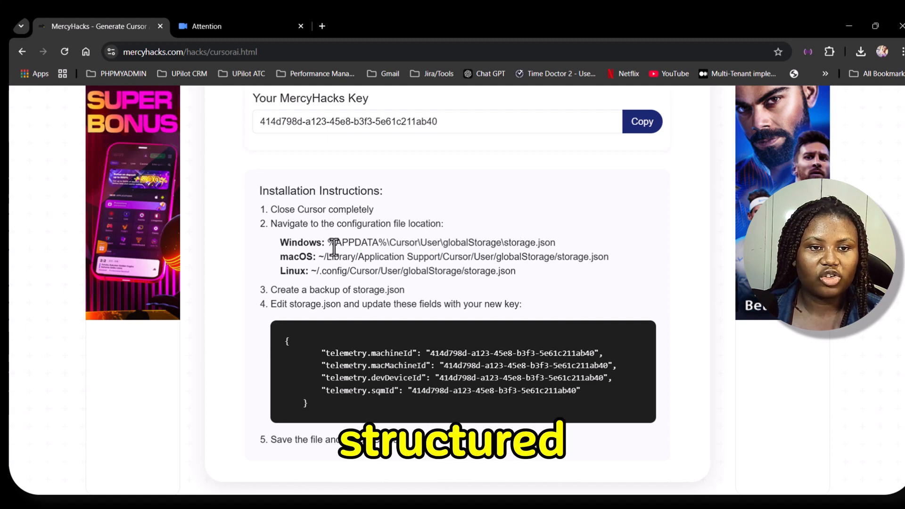
left_click_drag(336, 243, 482, 243)
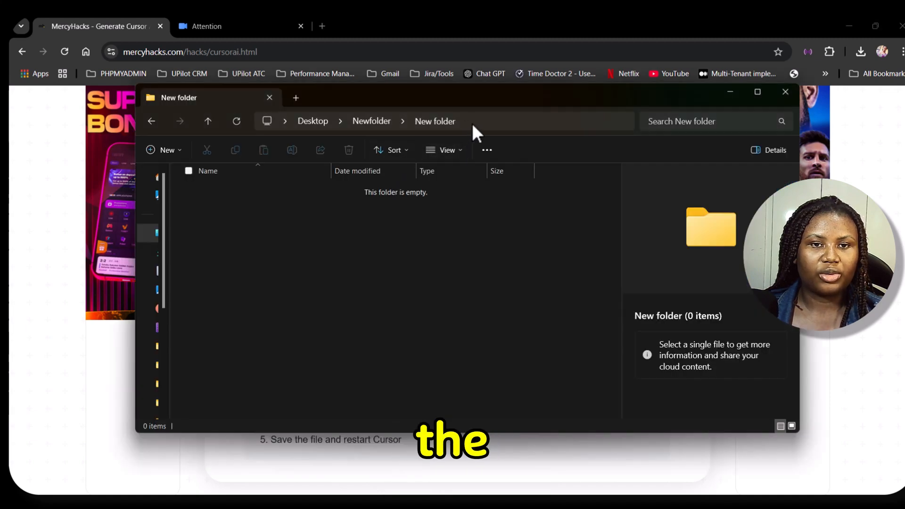
- Navigate File Explorer to %APPDATA%\Cursor\User\globalStorage\storage.json
type("%APPDATA%\\Cursor\\User\\globalStorage\\storage.json")
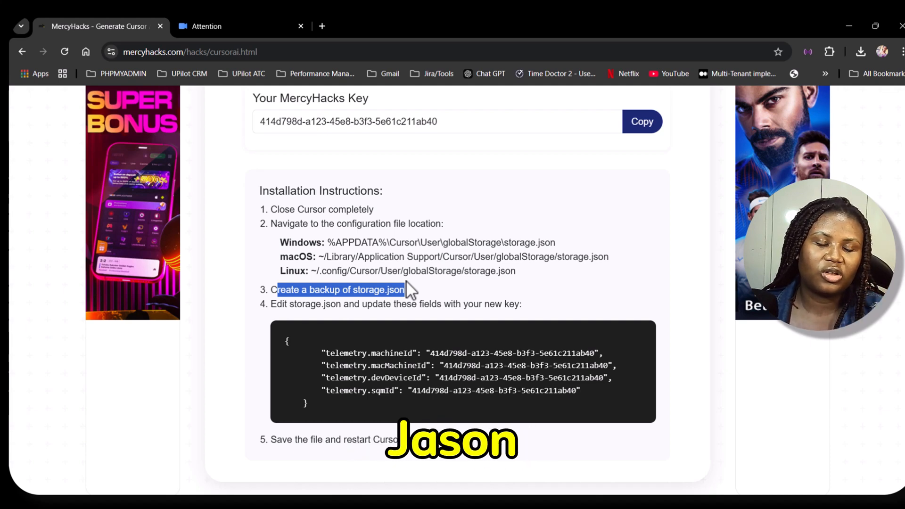
mouse_move(444, 358)
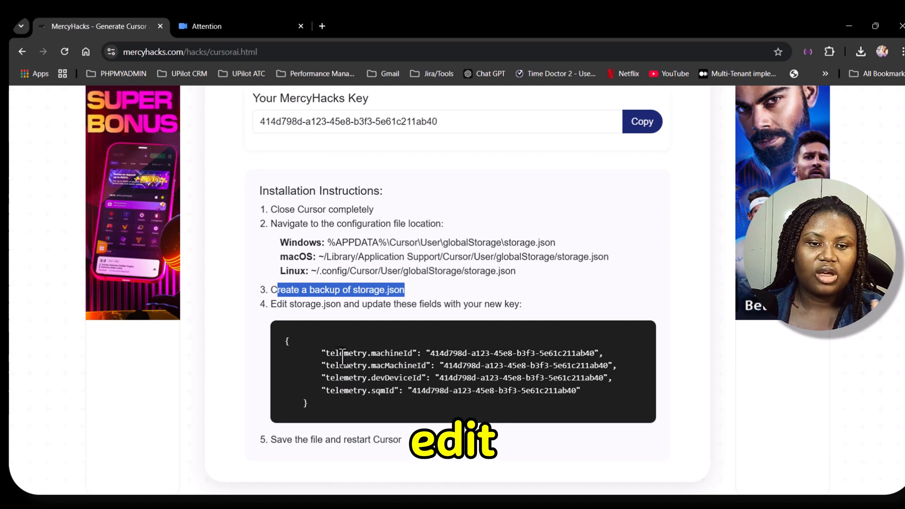
- Copy the generated MercyHacks key and close the pop-up advertisement tab
double_click(366, 353)
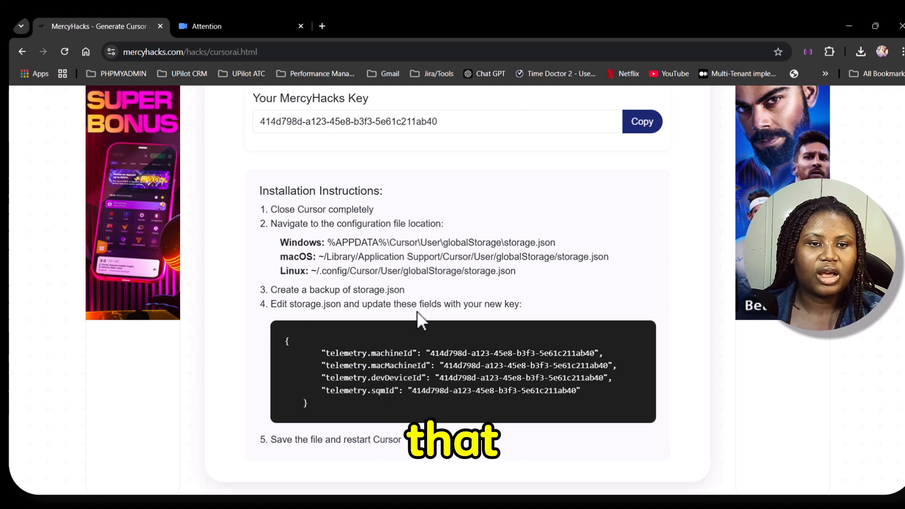
mouse_move(582, 214)
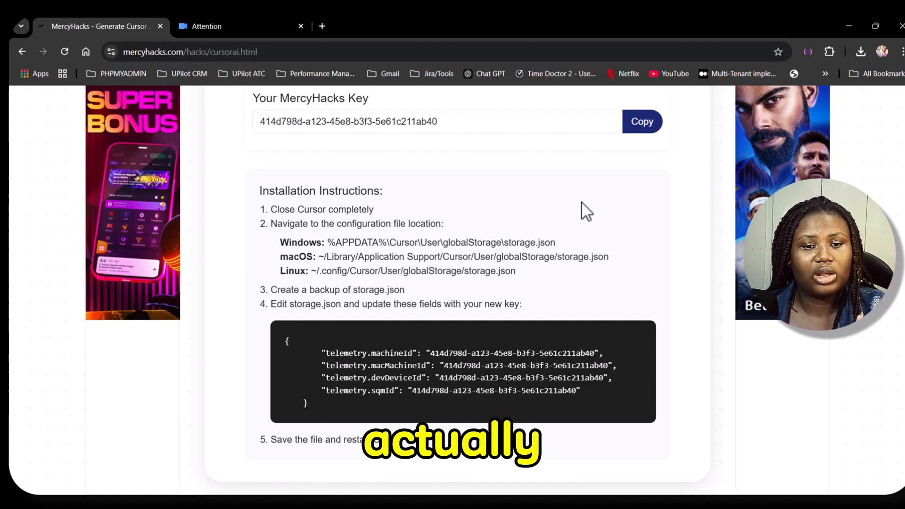
left_click(642, 121)
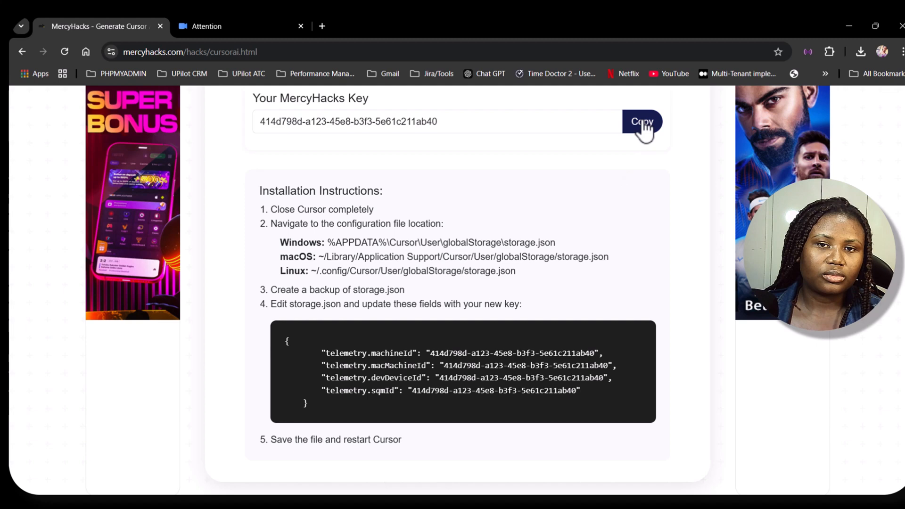
left_click(642, 122)
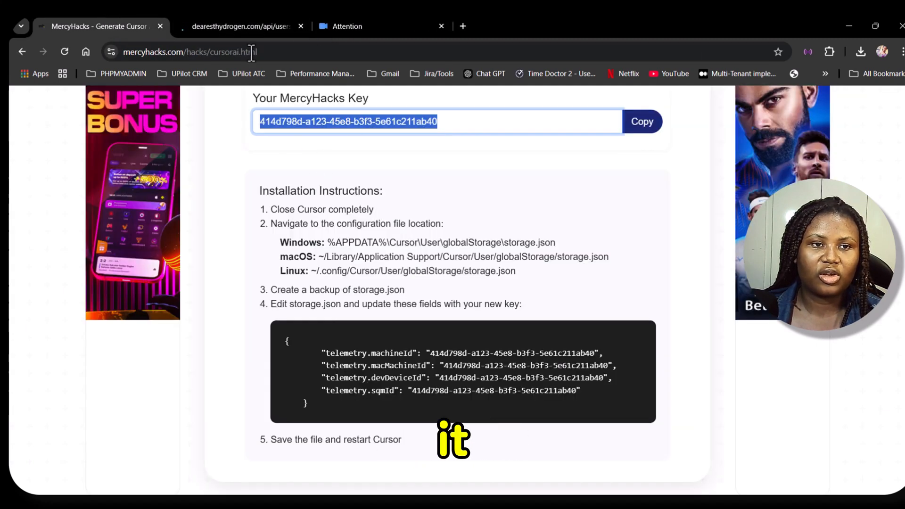
left_click(299, 27)
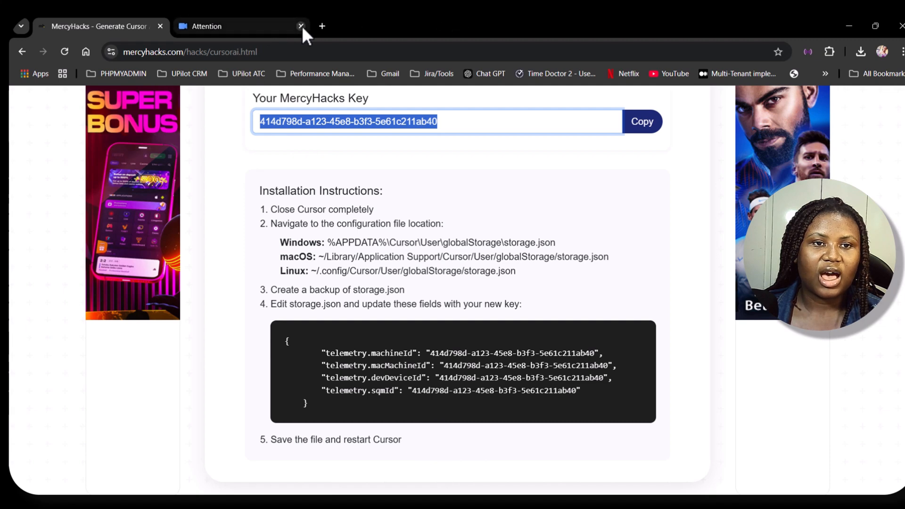
left_click(300, 26)
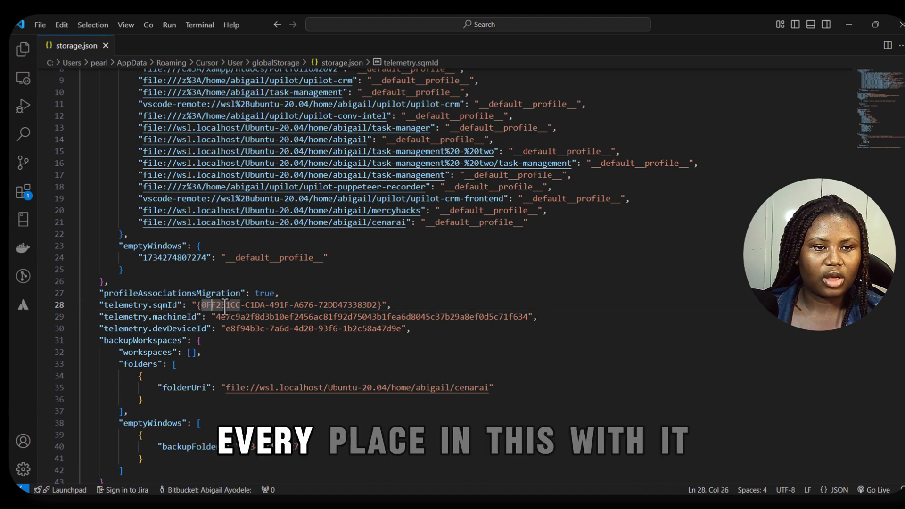
- Replace the sqmId and devDeviceId values with key 414d798d-a123-45e8-b3f3-5e61c211ab40
left_click_drag(204, 304, 378, 304)
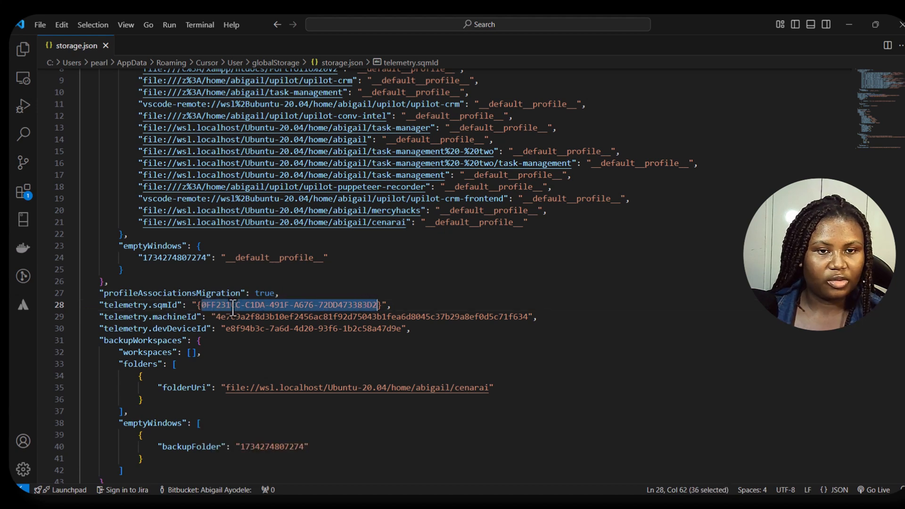
type("{414d798a-a123-45e8-b3f3-5e61c211ab40}")
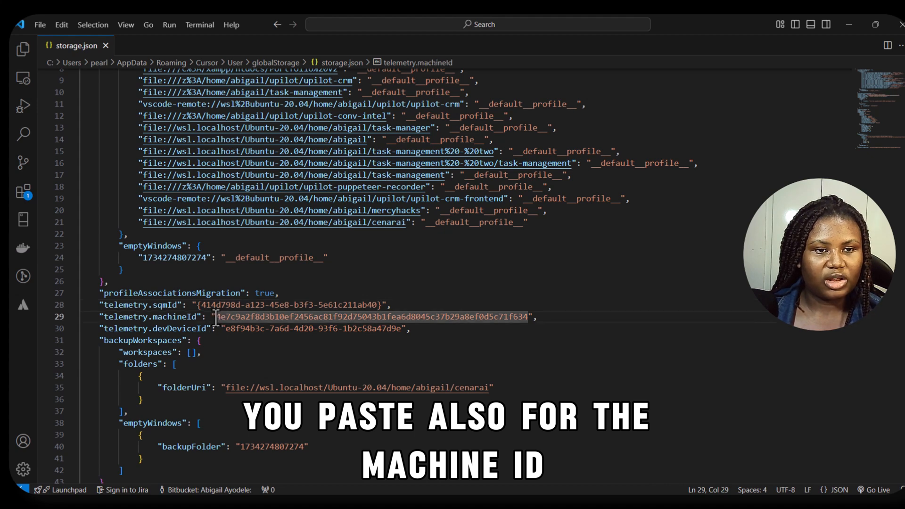
type("414d798d-a123-45e8-b3f3-5e61c211ab40\",")
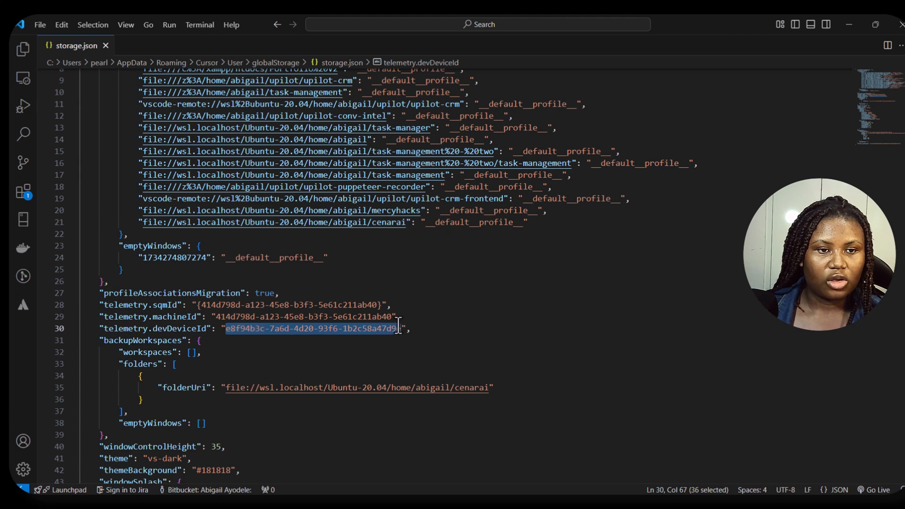
type("414d798d-a123-45e8-b3f3-5e61c211ab40")
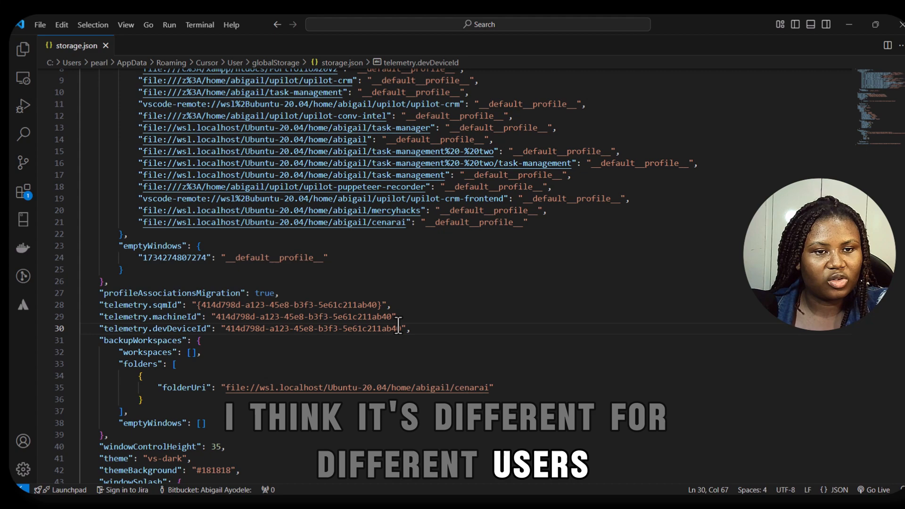
- Replace the macMachineId value with key 414d798d-a123-45e8-b3f3-5e61c211ab40
scroll("down", 3)
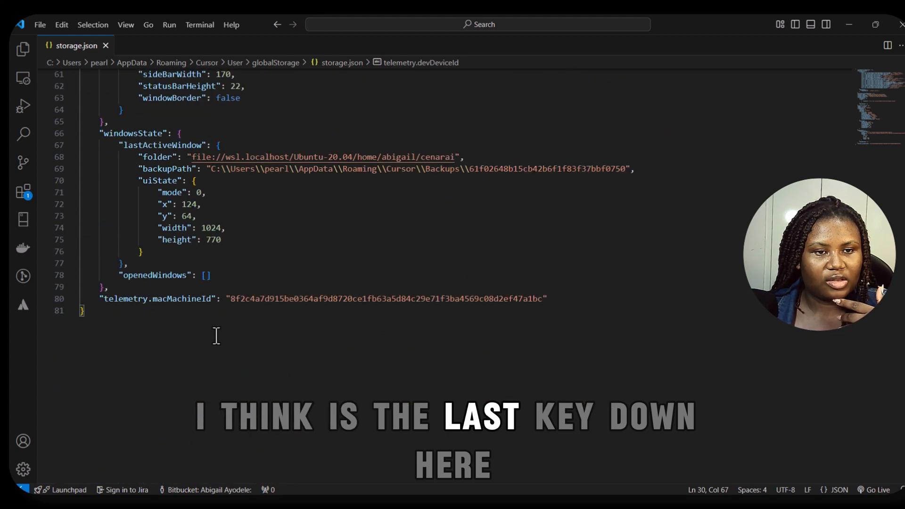
double_click(386, 299)
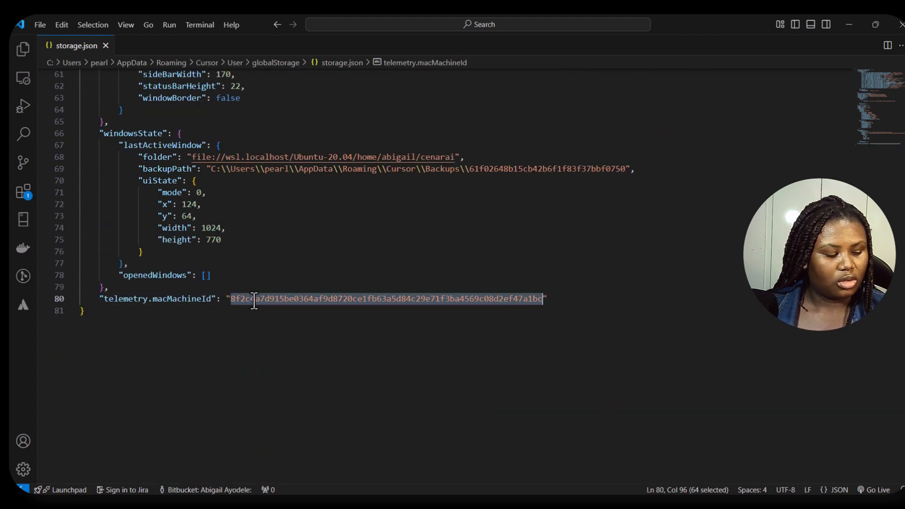
type("414d798d-a123-45e8-b3f3-5e61c211ab40")
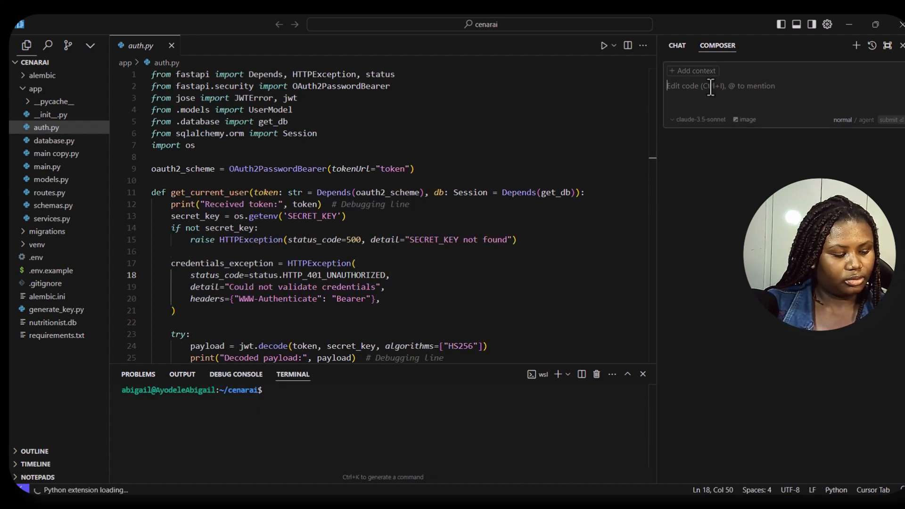
- Ask Composer for a page telling everyone to like and share my video, and submit it
type("ho")
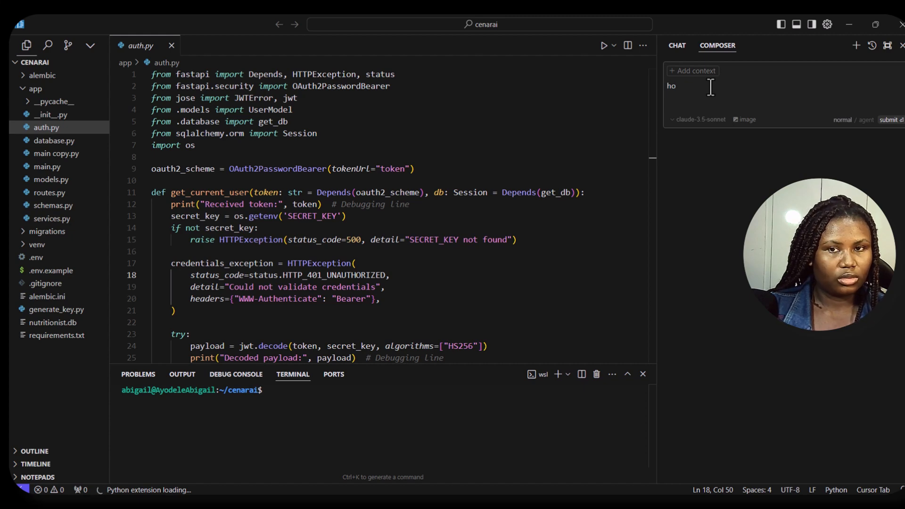
type("help me tell")
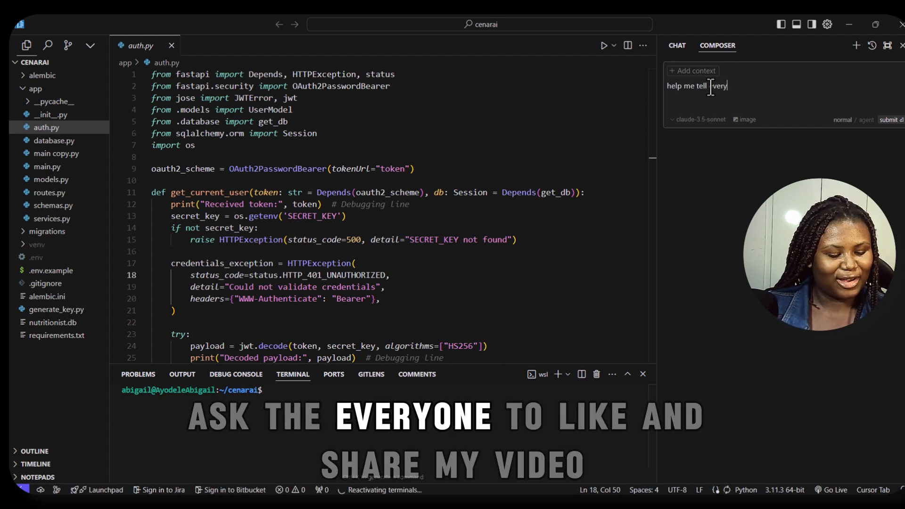
type("everyone to like and share my v")
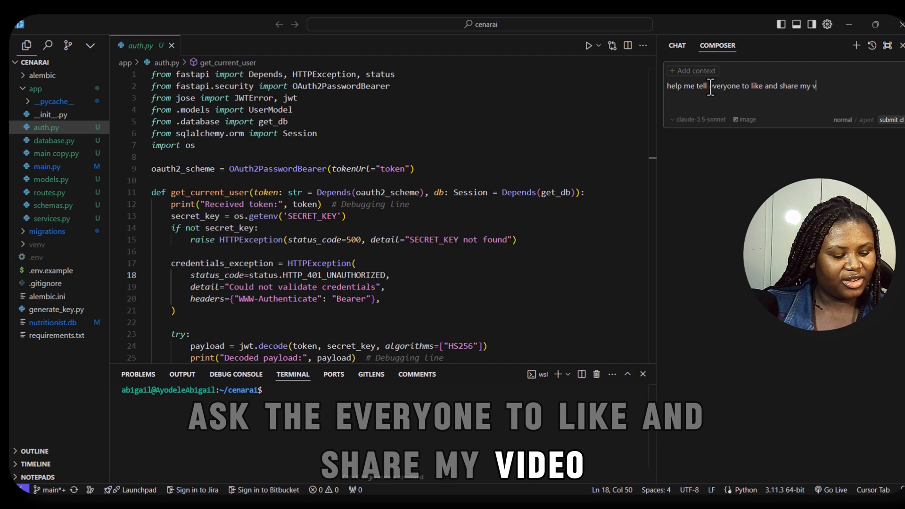
type("ideo")
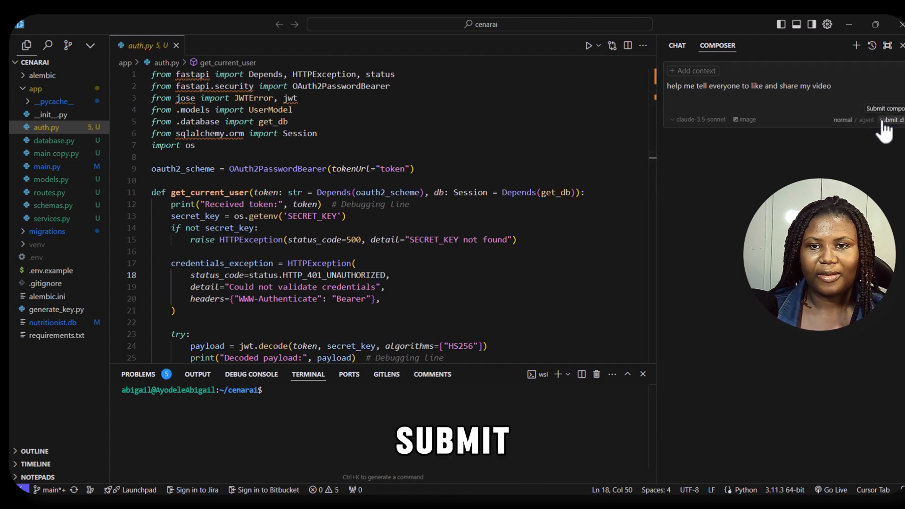
left_click(888, 120)
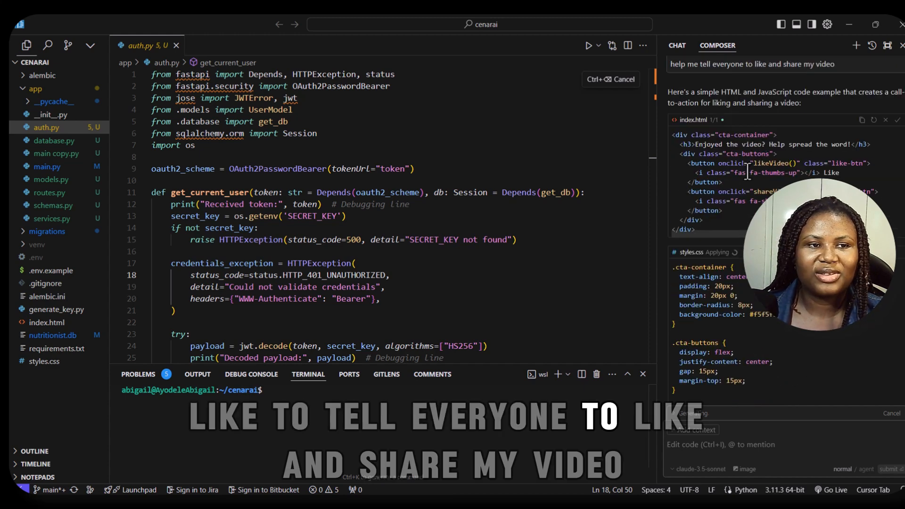
- Open the generated index.html and serve it with Live Server in the browser
left_click(47, 322)
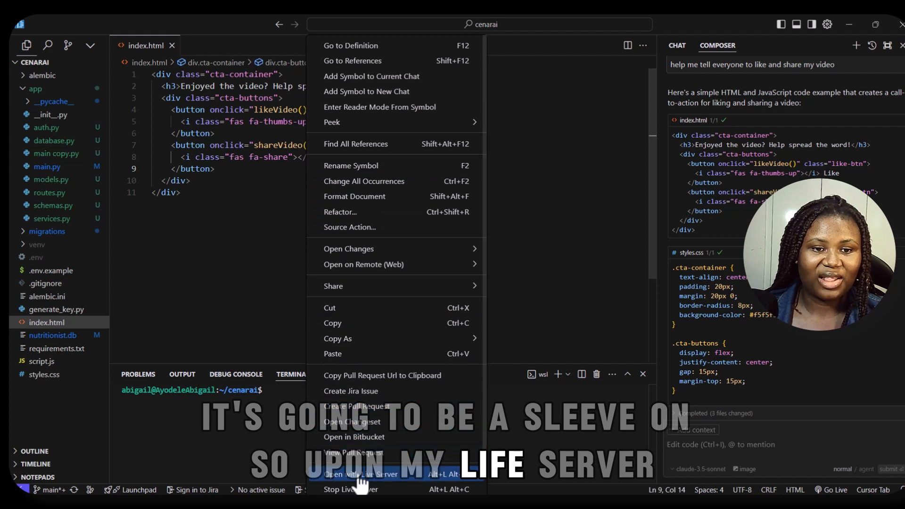
left_click(361, 474)
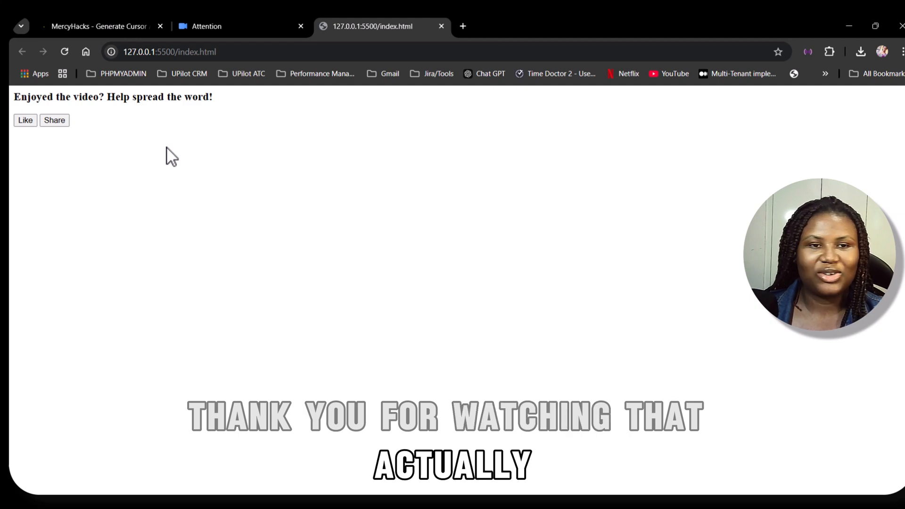
- Switch Chrome back to the MercyHacks Cursor Hacks tab showing the key
left_click(98, 26)
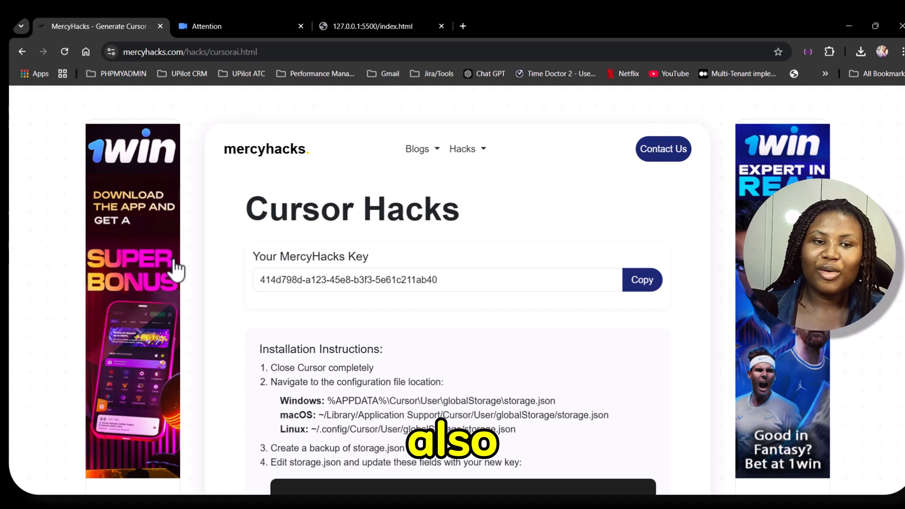
- Open the Cursor AI blog post from the Blogs list and scroll through its features
left_click(417, 148)
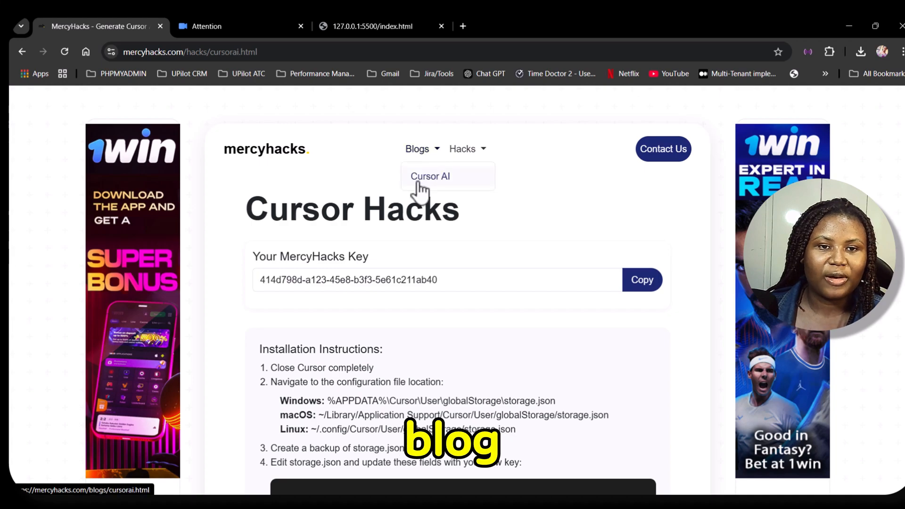
left_click(430, 176)
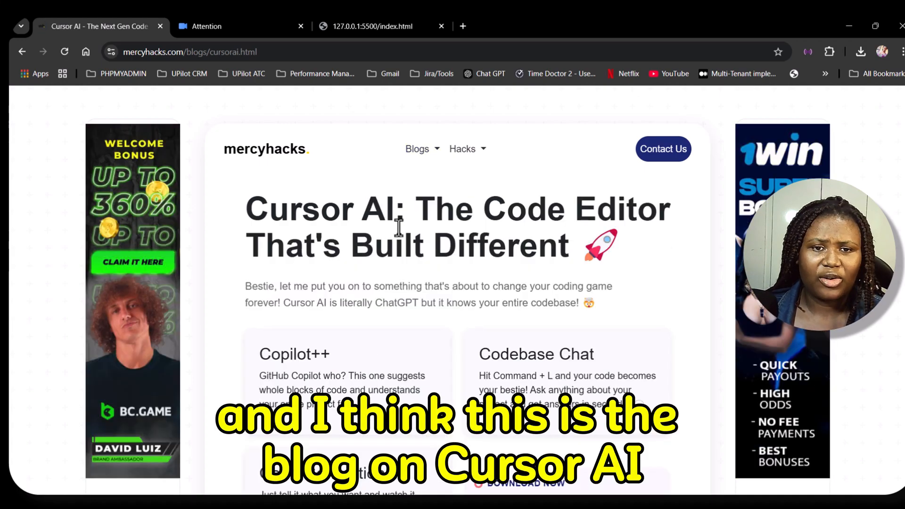
scroll("down", 3)
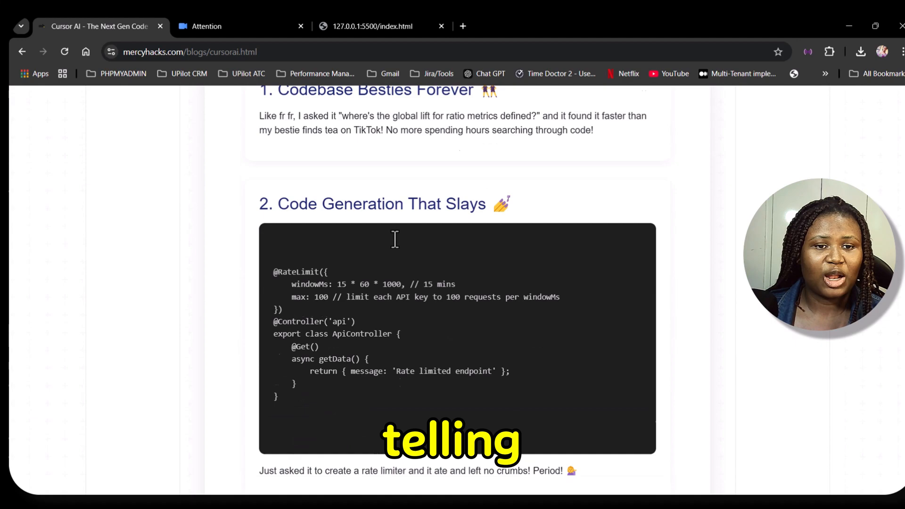
scroll("down", 3)
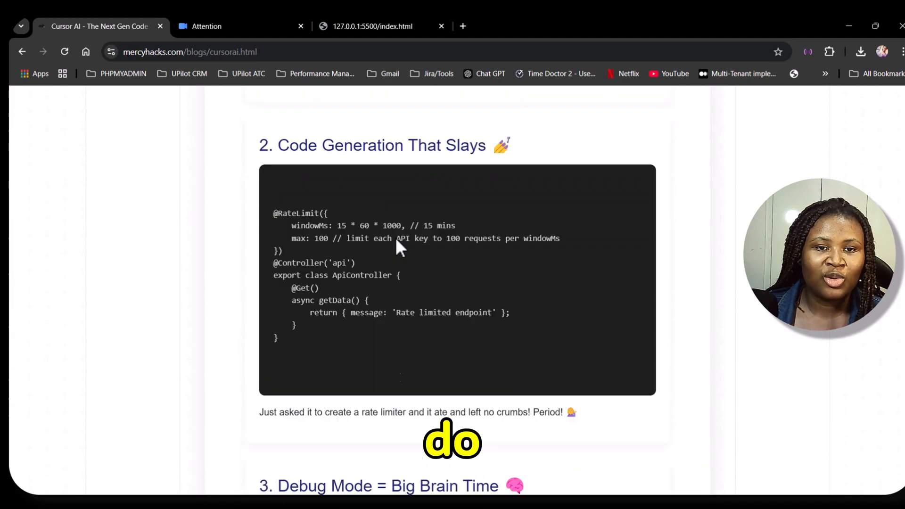
scroll("up", 3)
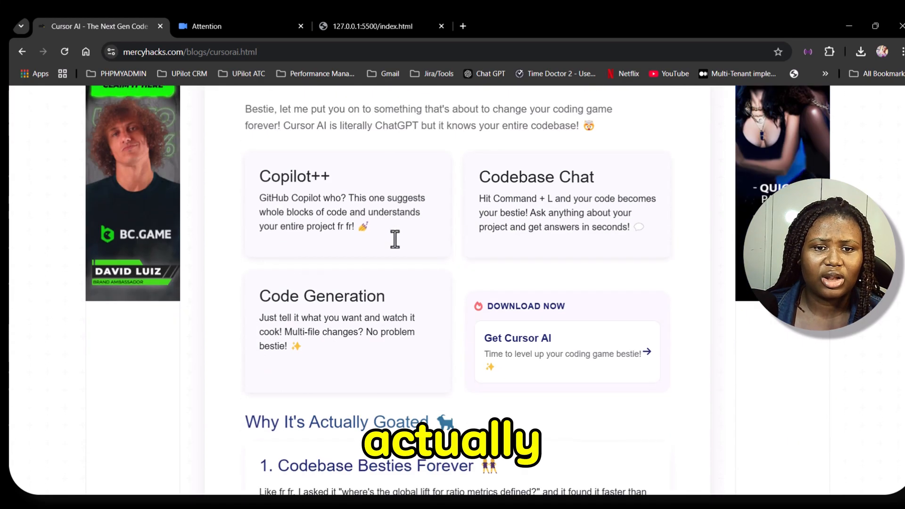